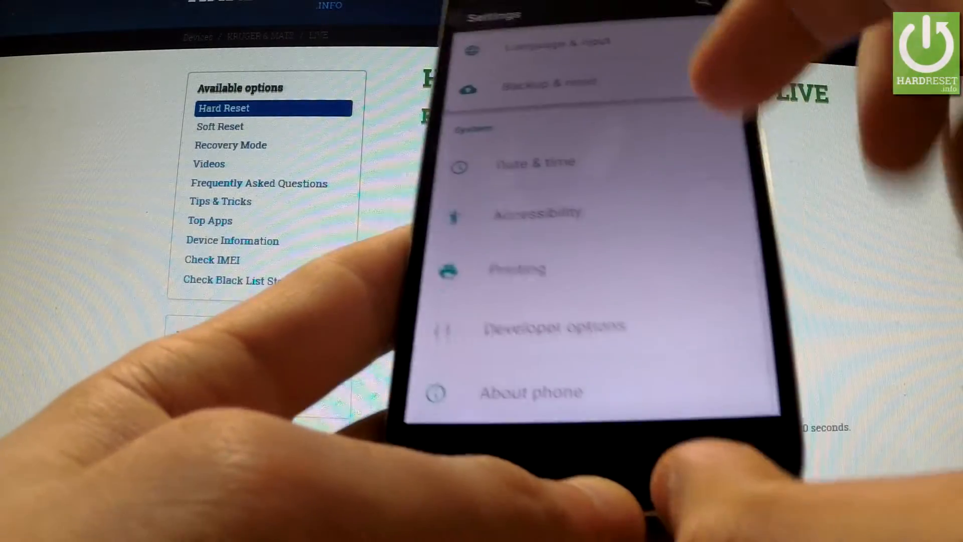
Scroll the main Settings list until Backup & reset under Personal is visible.
{"action": "scroll", "scroll_direction": "down", "scroll_amount": 3}
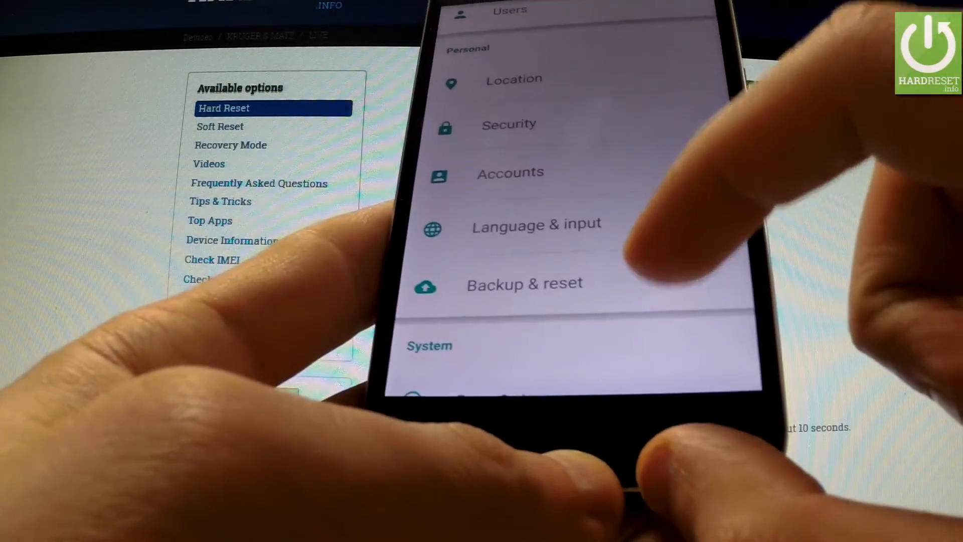
Go into Backup & reset and then the Factory data reset page listing data to be erased.
{"action": "left_click", "coordinate": [524, 283]}
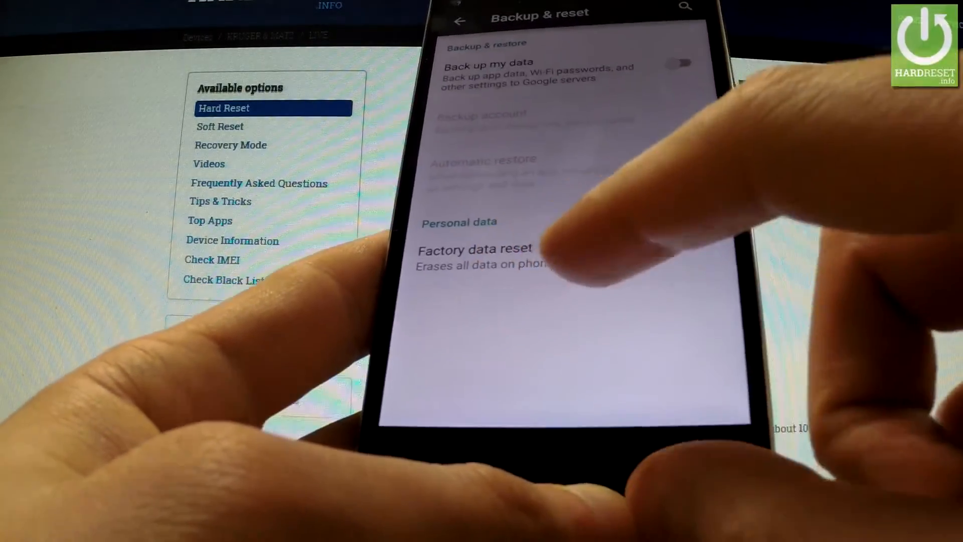
{"action": "left_click", "coordinate": [475, 249]}
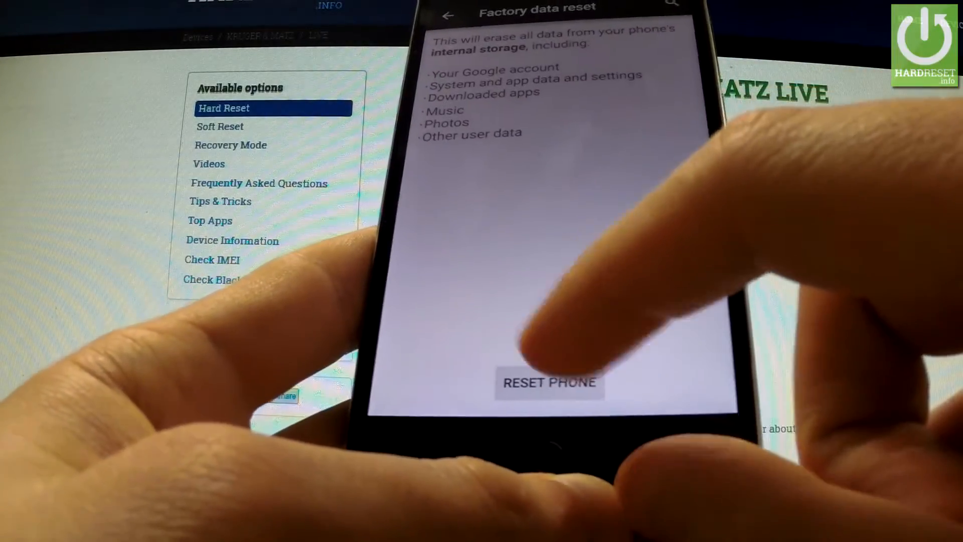
Choose Reset phone and confirm Erase everything so the factory reset begins.
{"action": "left_click", "coordinate": [549, 382]}
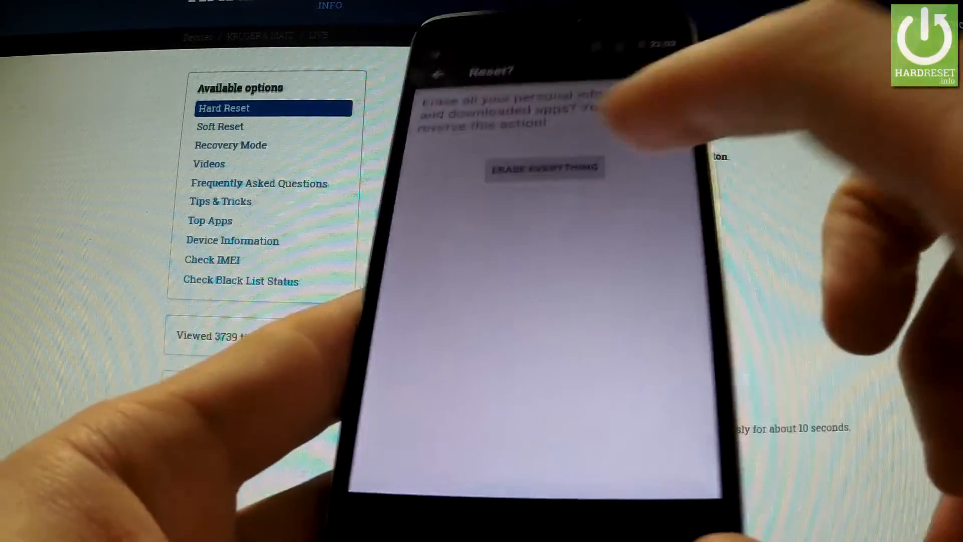
{"action": "left_click", "coordinate": [544, 168]}
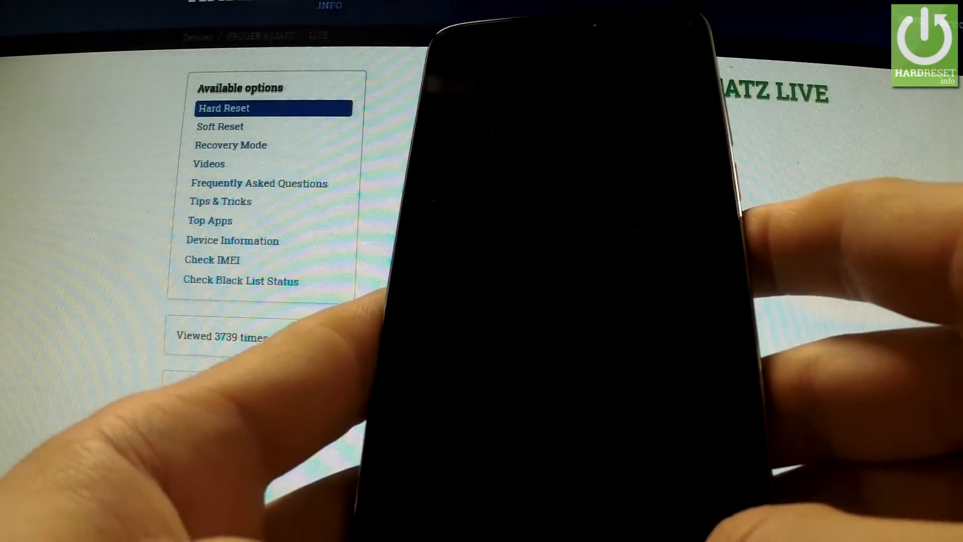